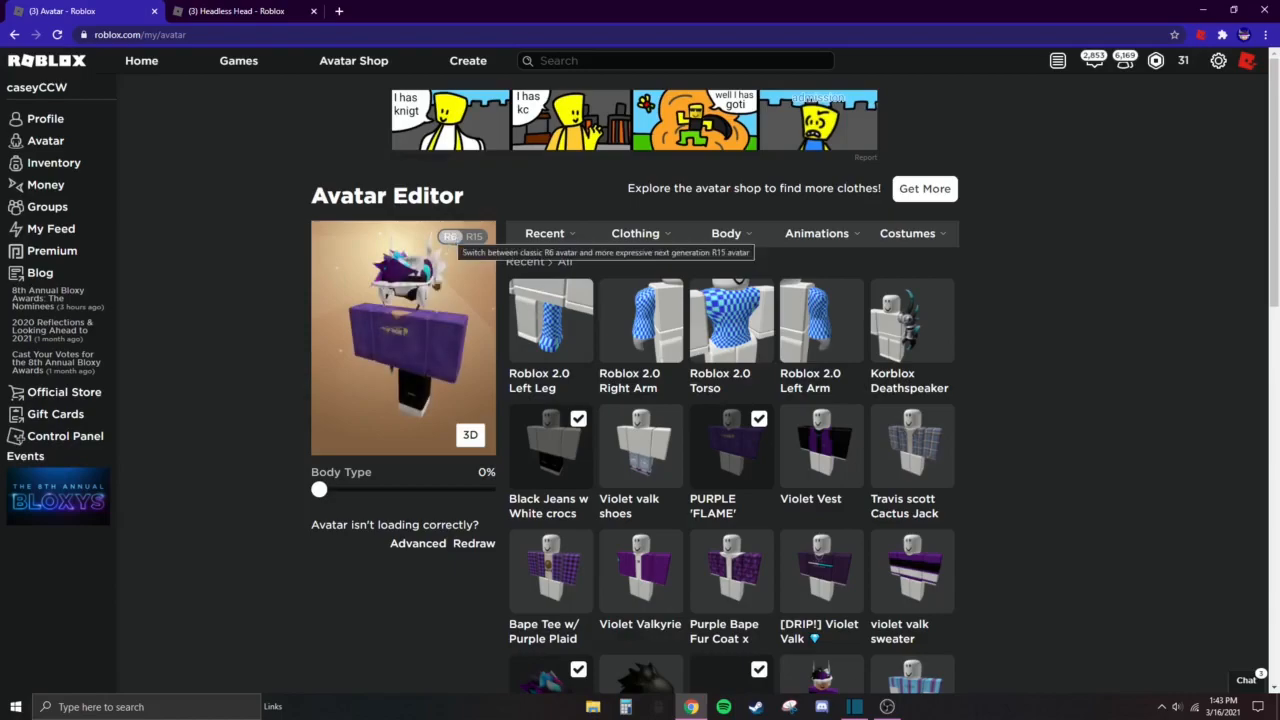
pyautogui.moveTo(385, 348)
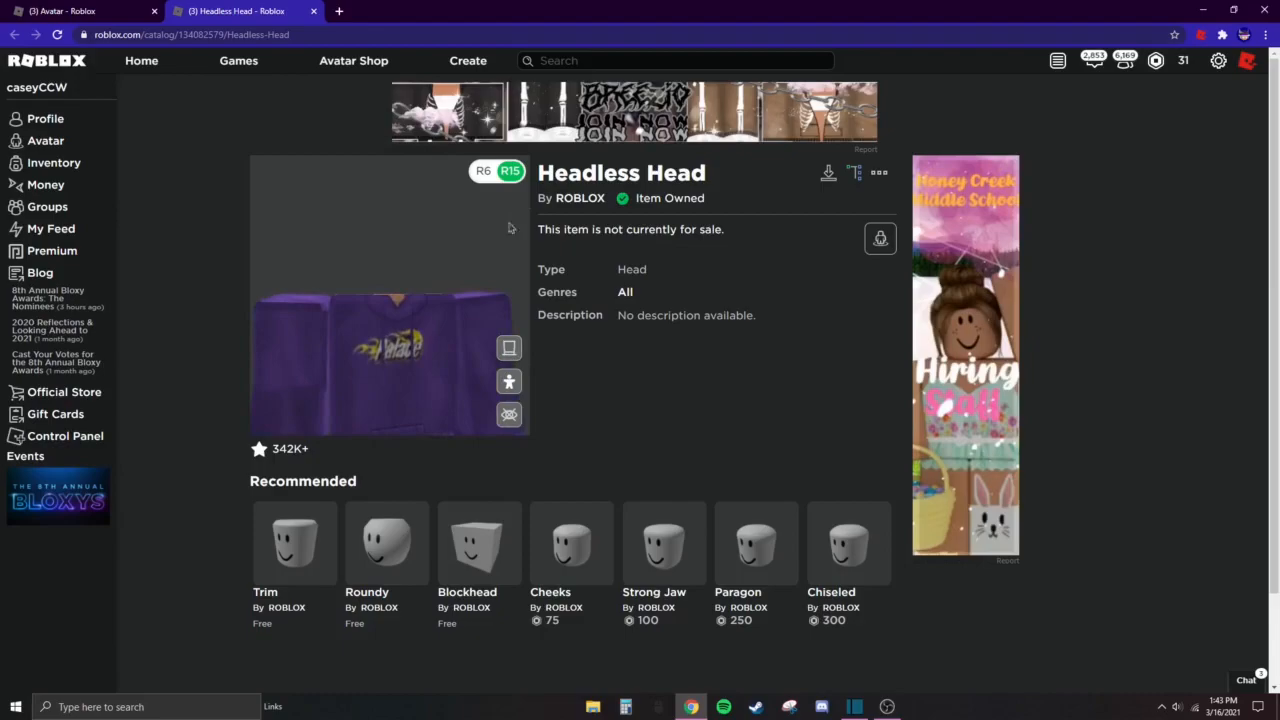
# Close the Headless Head item page tab, leaving the Avatar Editor showing R15
pyautogui.tripleClick(621, 172)
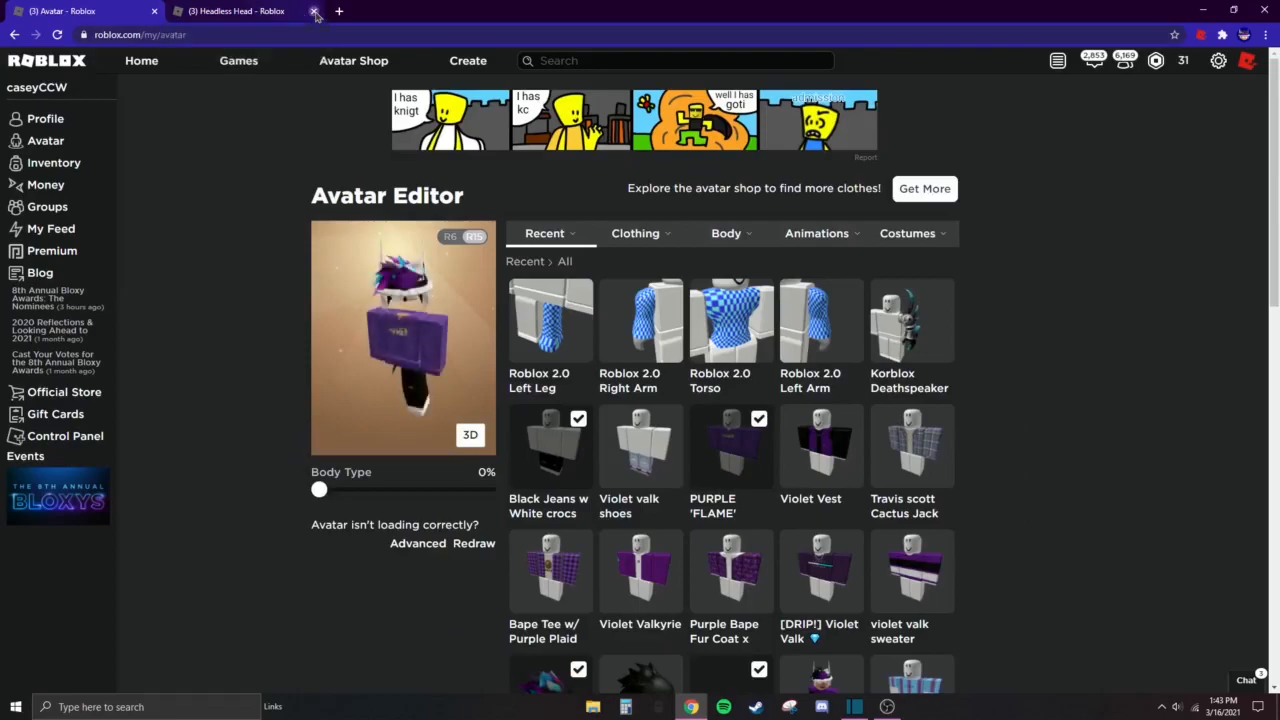
pyautogui.click(314, 11)
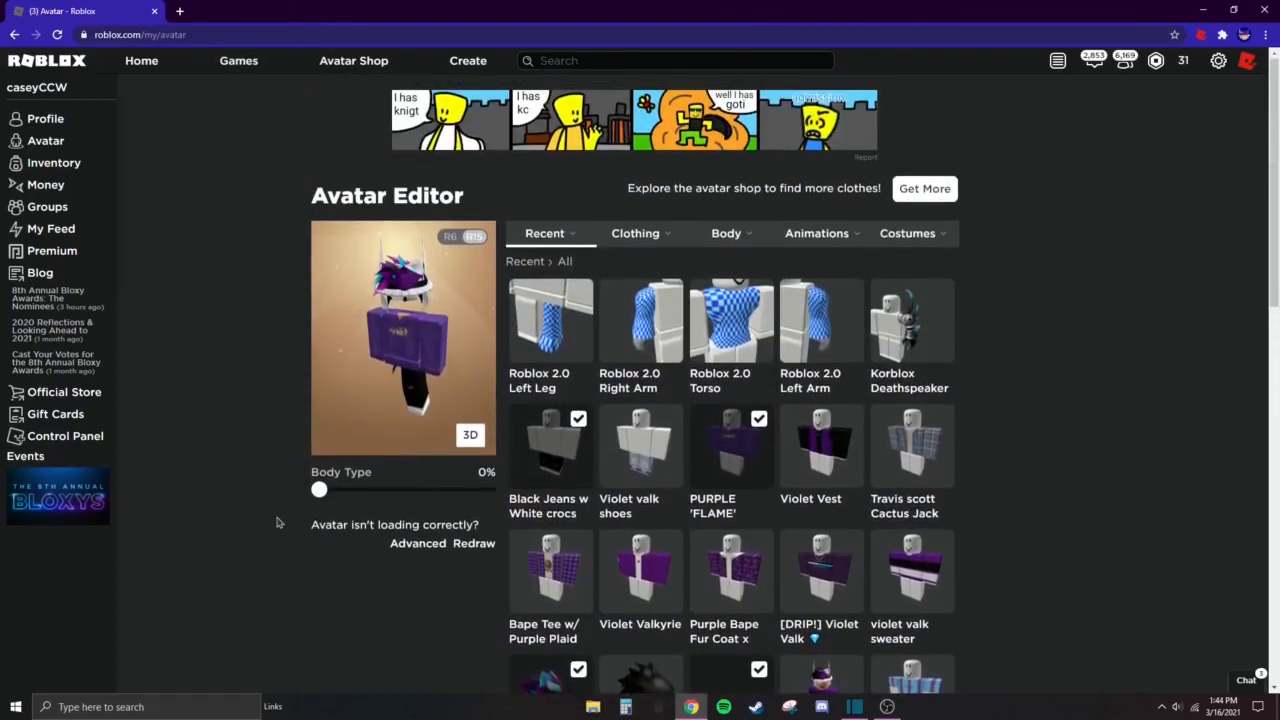